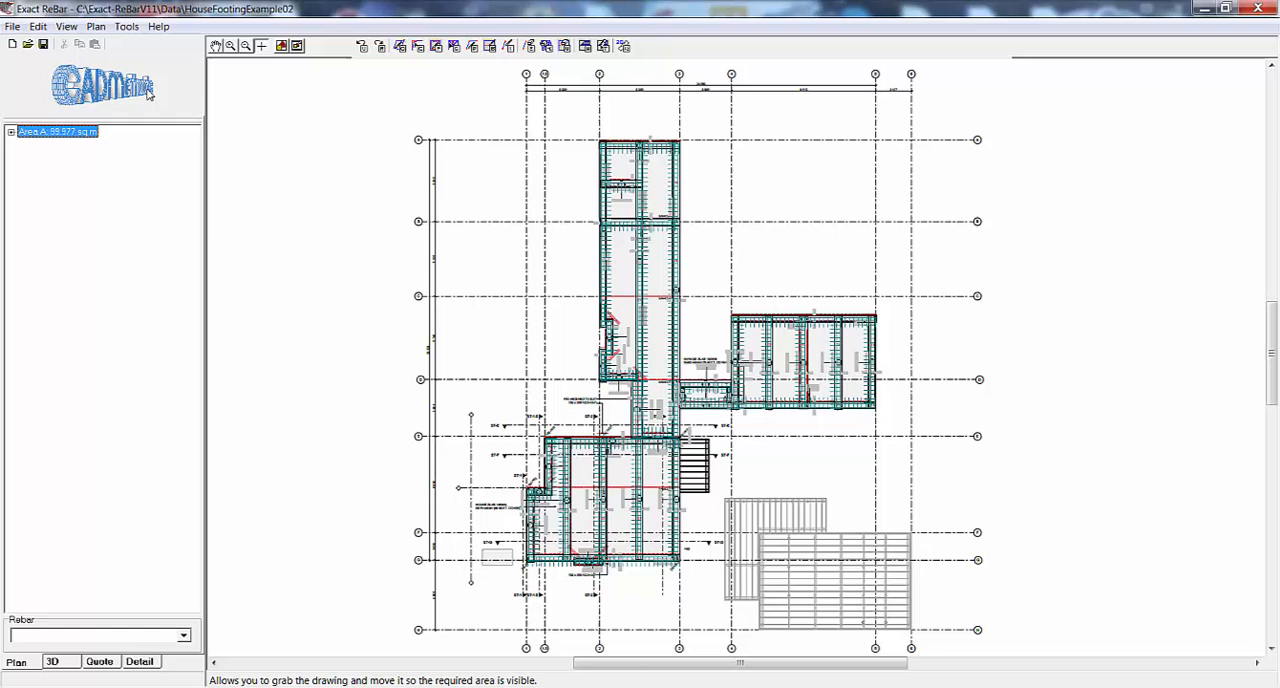
Step: Draw a Zone Rectangle around the right-hand footing wing and name it East
left_click(93, 25)
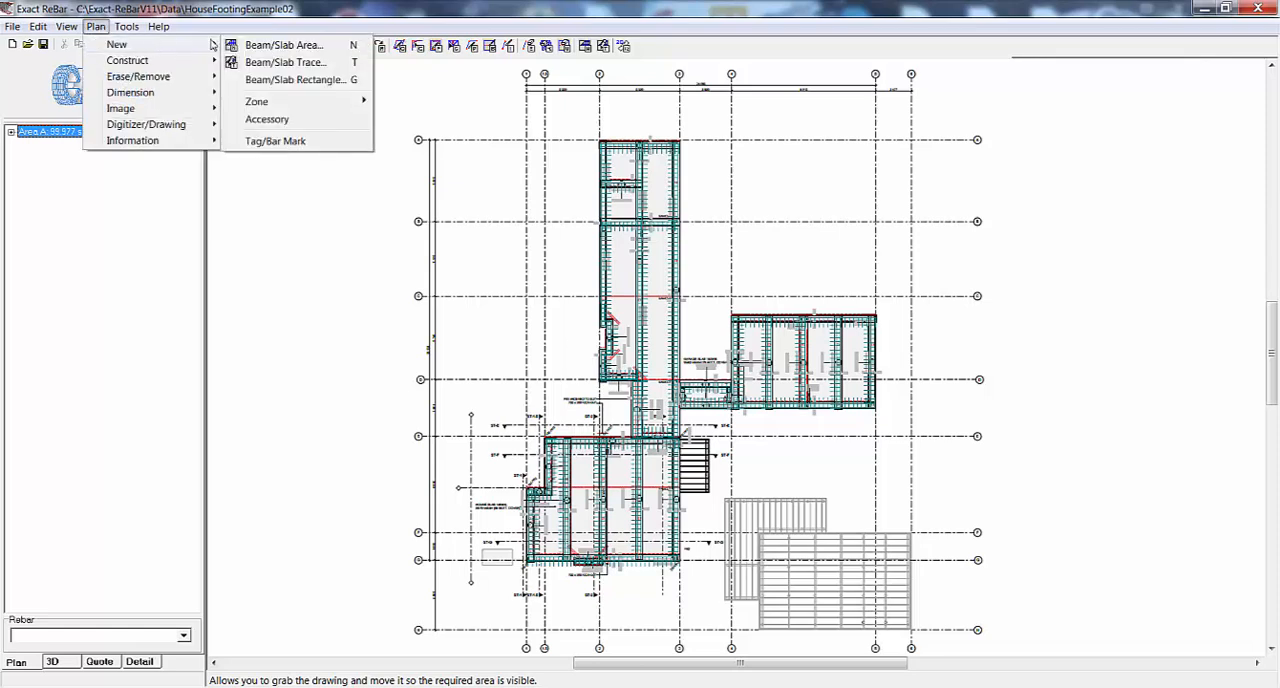
mouse_move(256, 101)
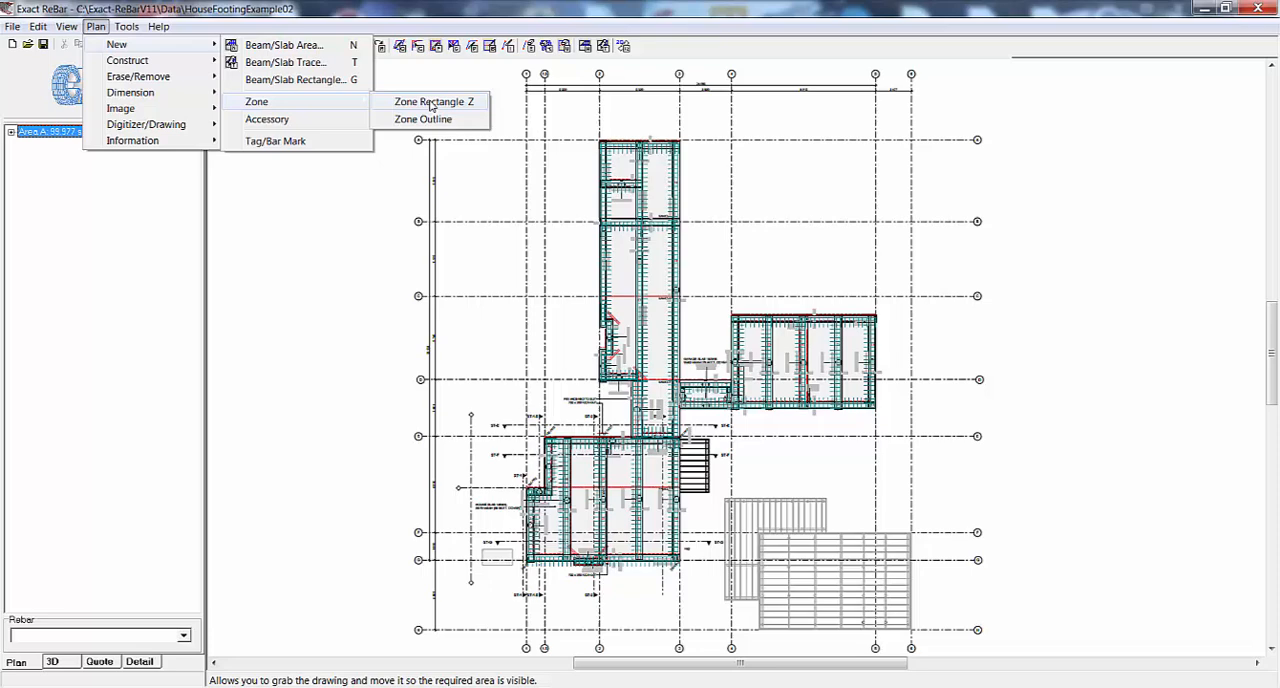
left_click(428, 103)
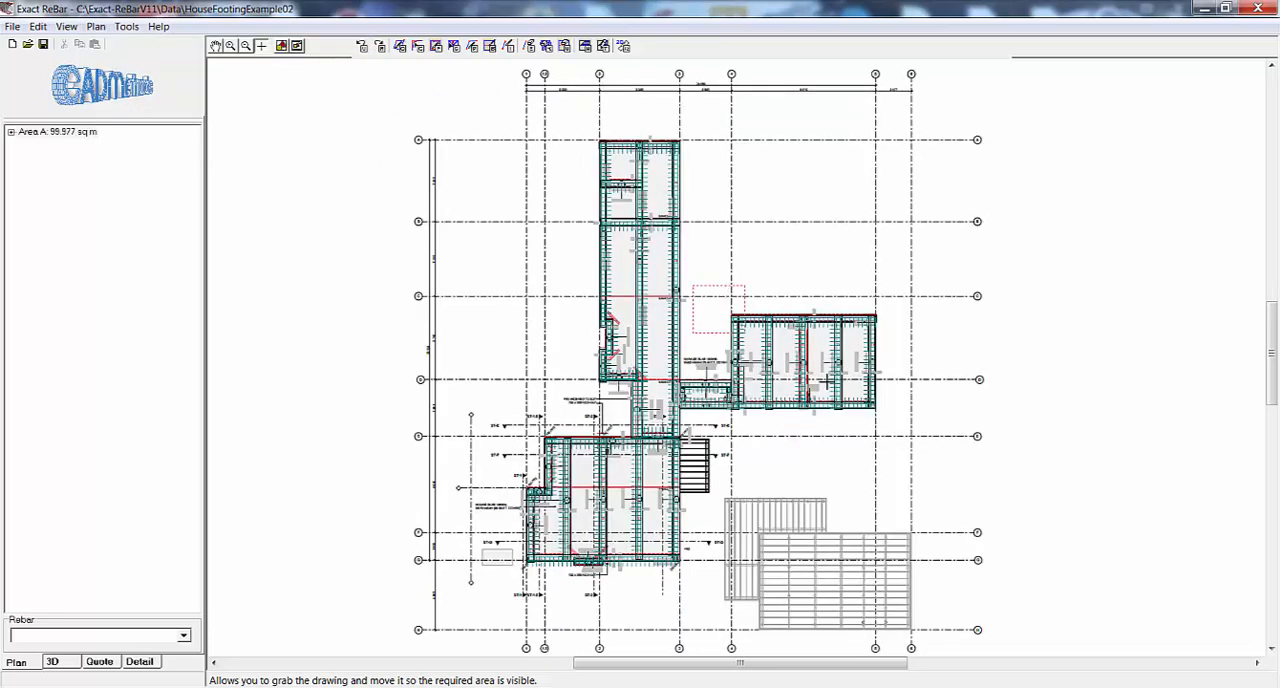
left_click_drag(700, 290, 888, 418)
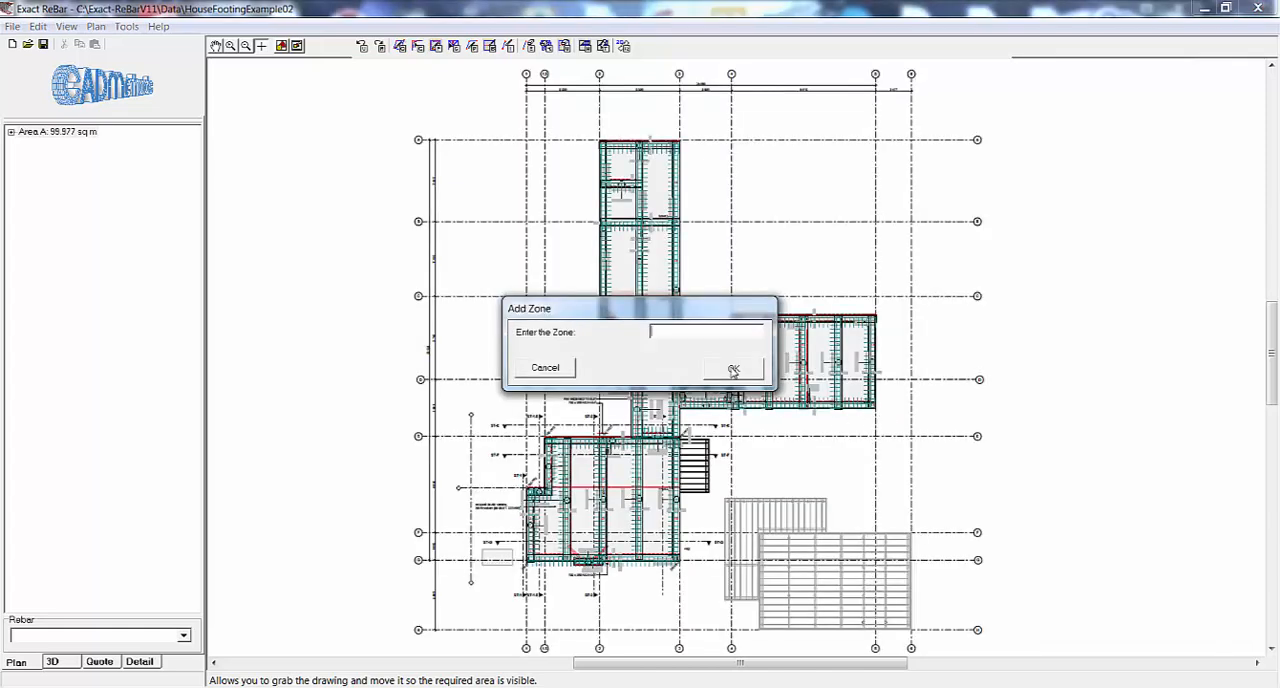
type("East")
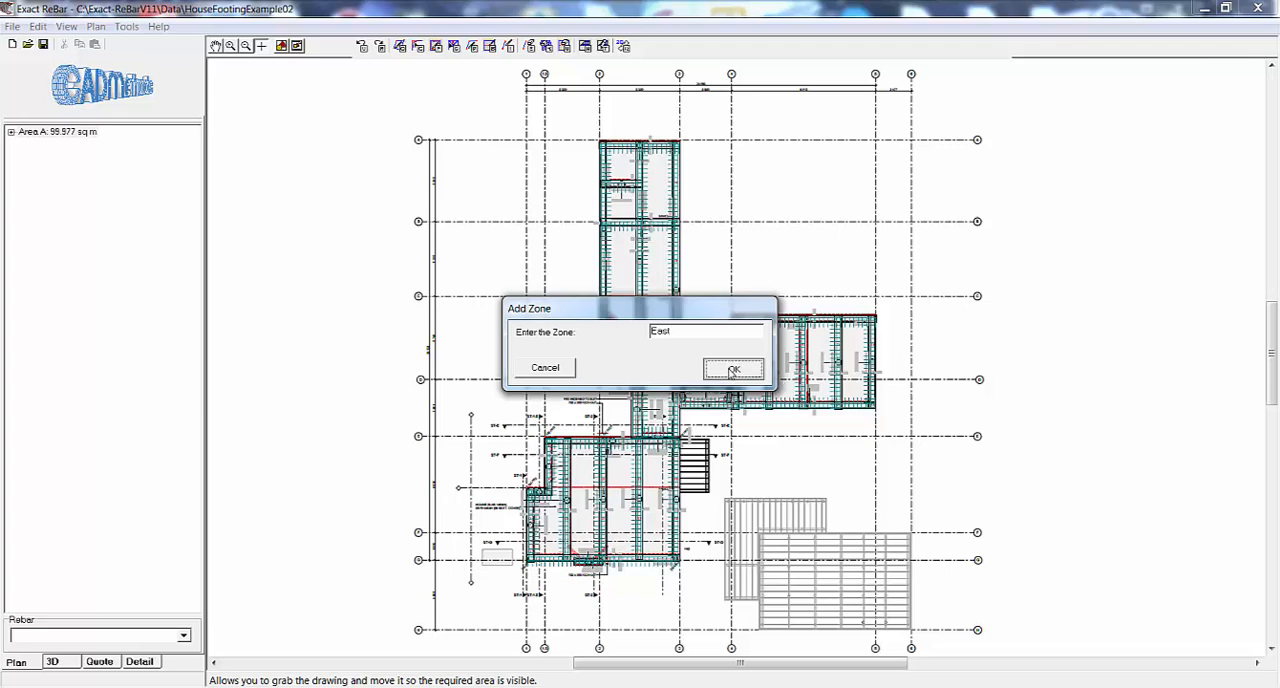
left_click(733, 369)
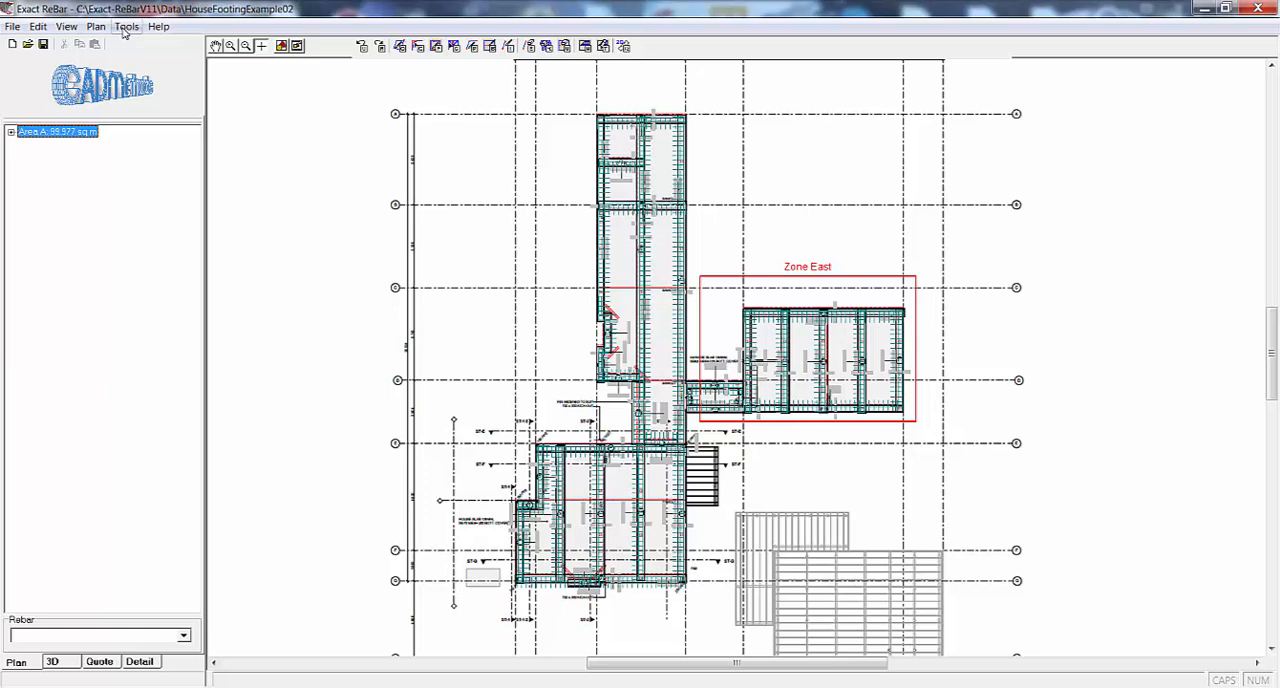
Step: Add a rectangular zone named South around the lower-left footing wing
left_click(124, 26)
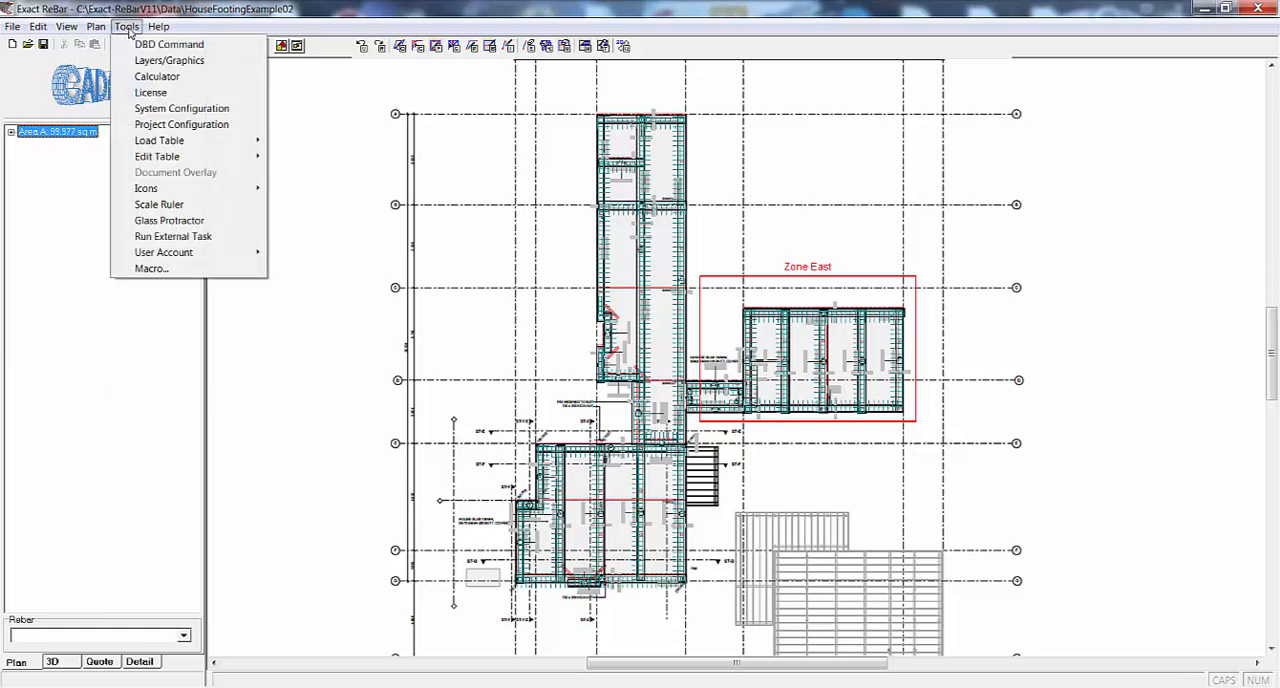
left_click(90, 26)
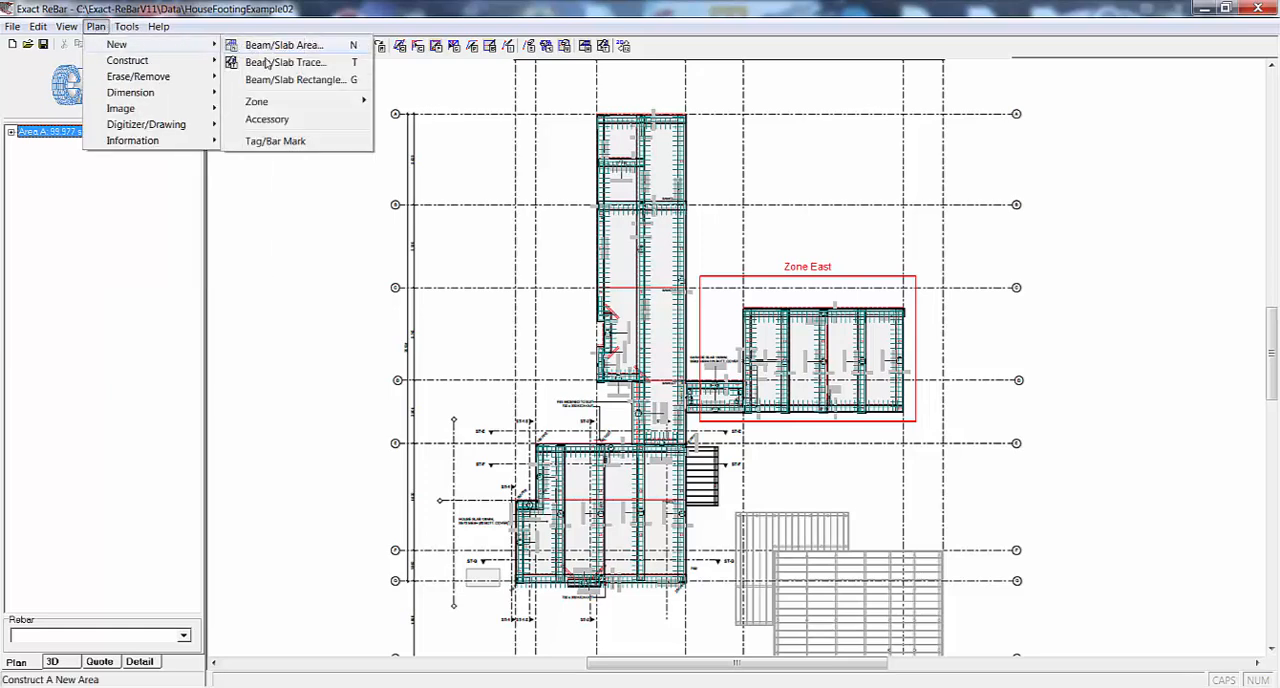
mouse_move(256, 101)
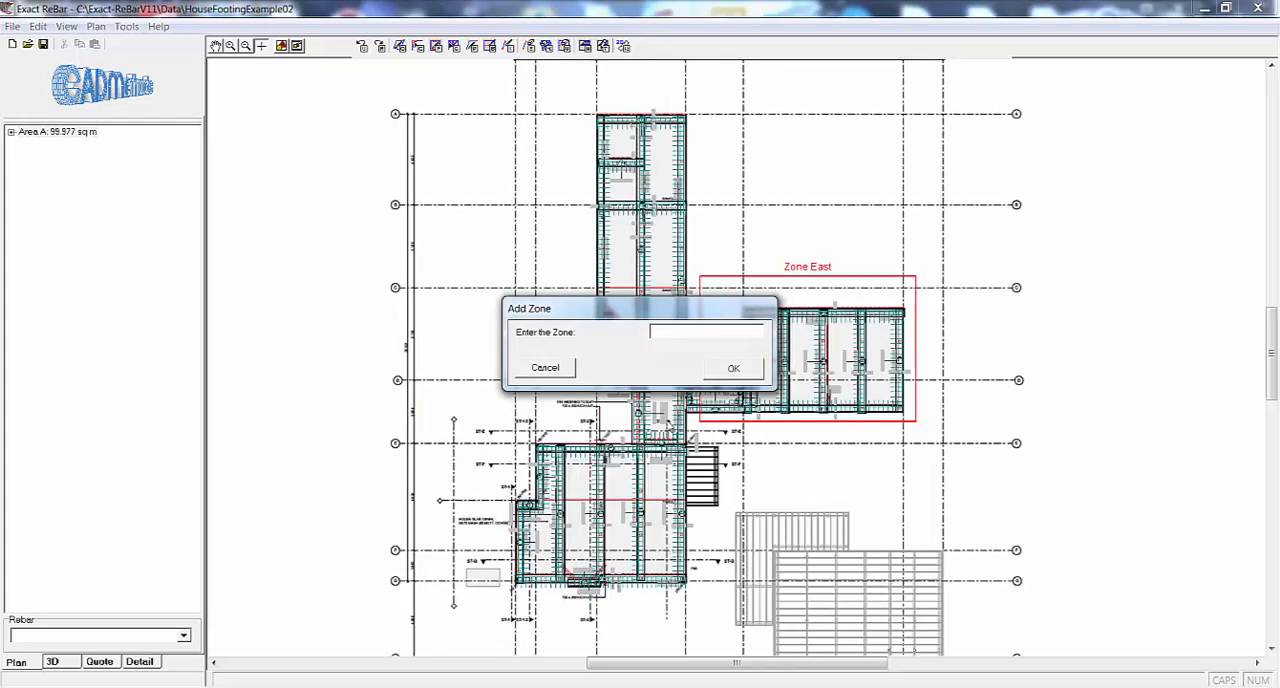
type("South")
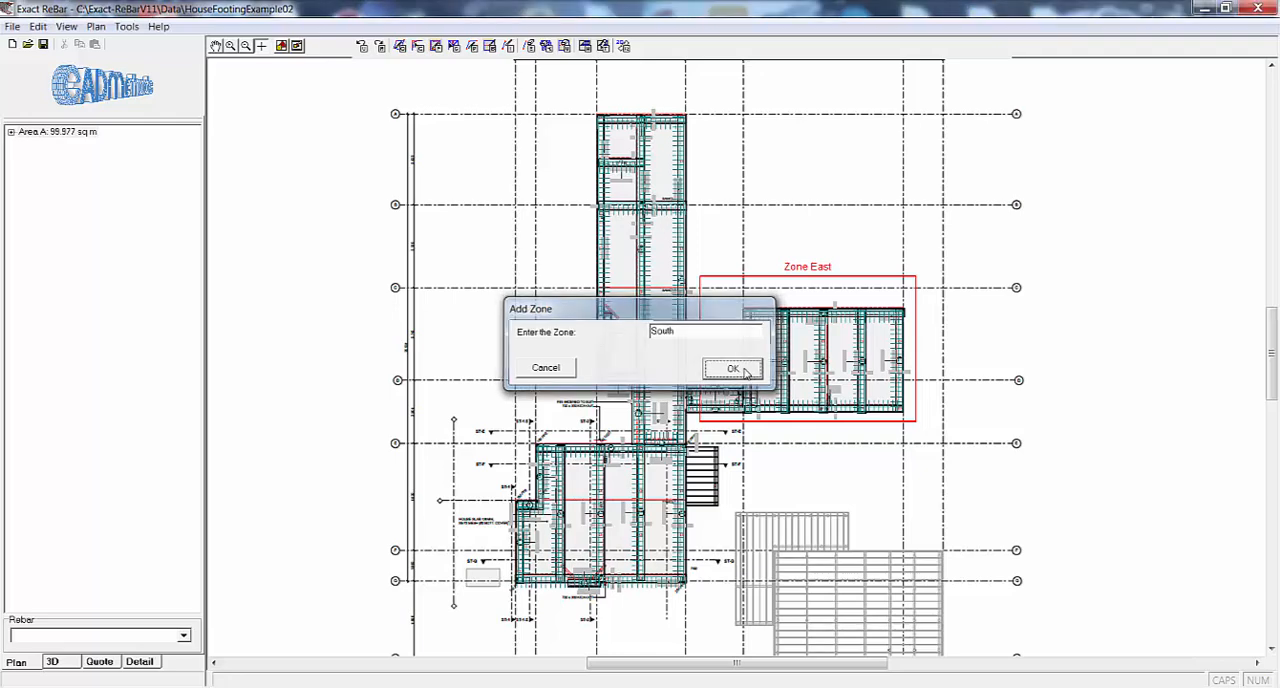
left_click(728, 368)
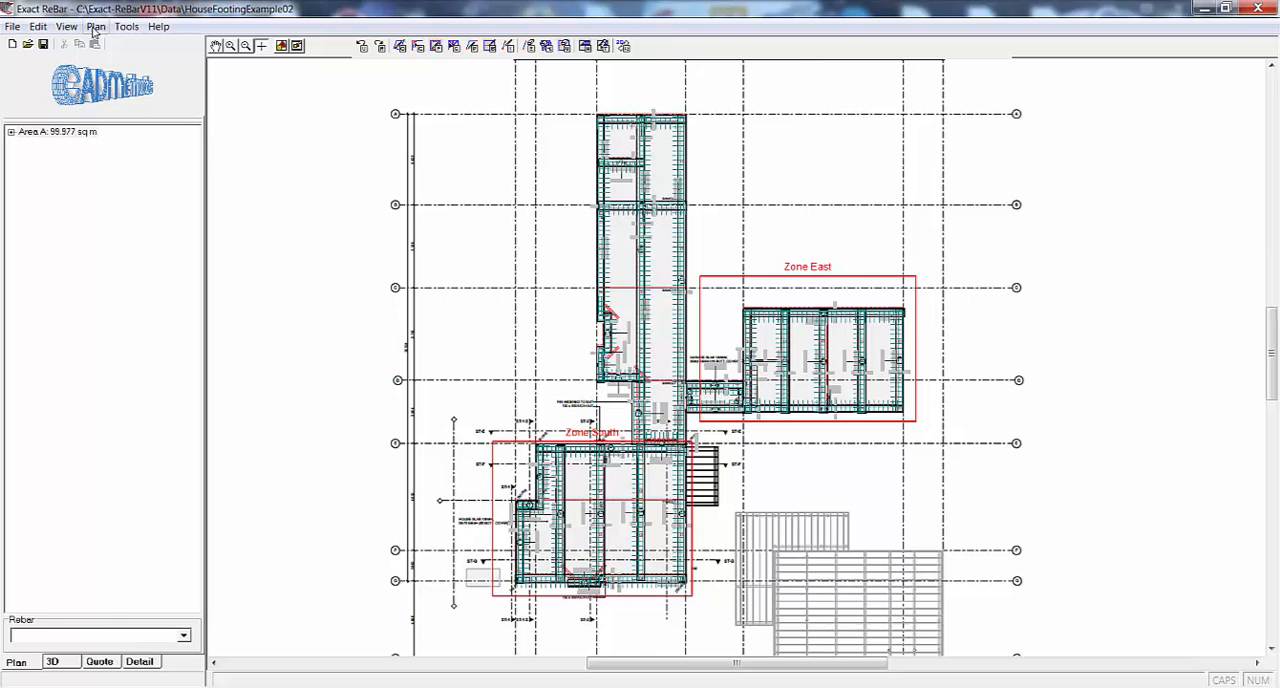
left_click(96, 26)
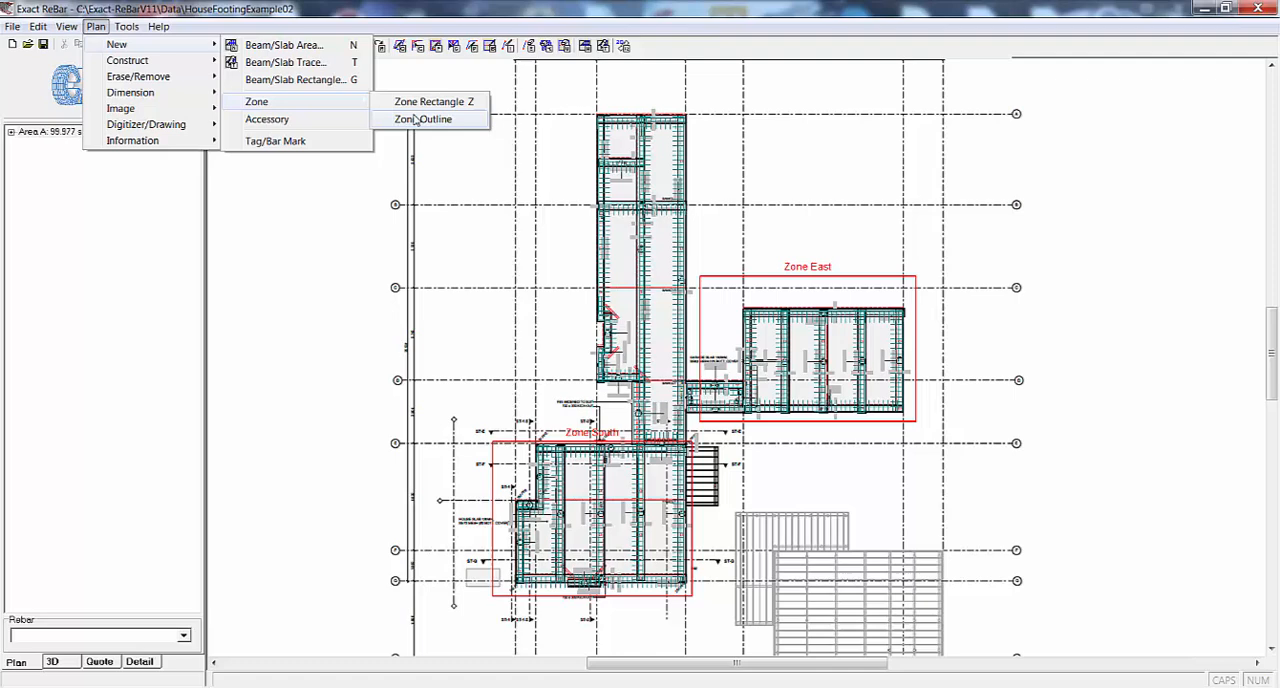
Step: Start a Zone Outline and trace boundary segments around the northern footing
left_click(427, 119)
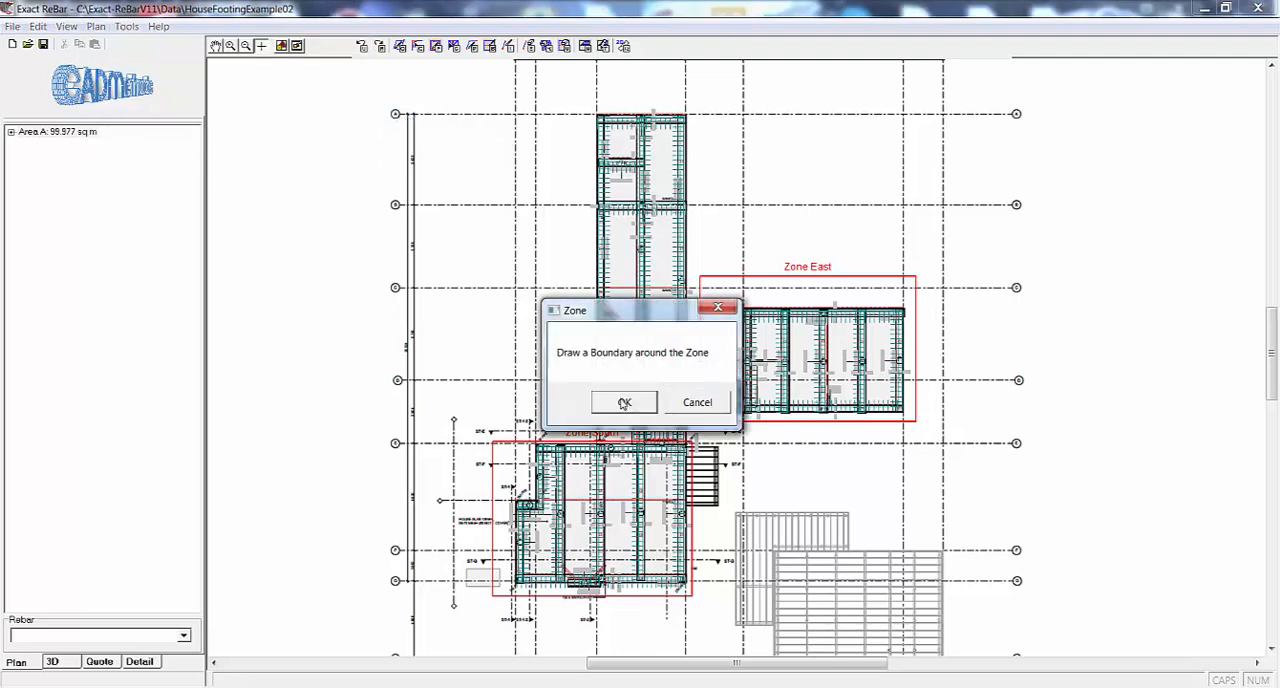
left_click(625, 402)
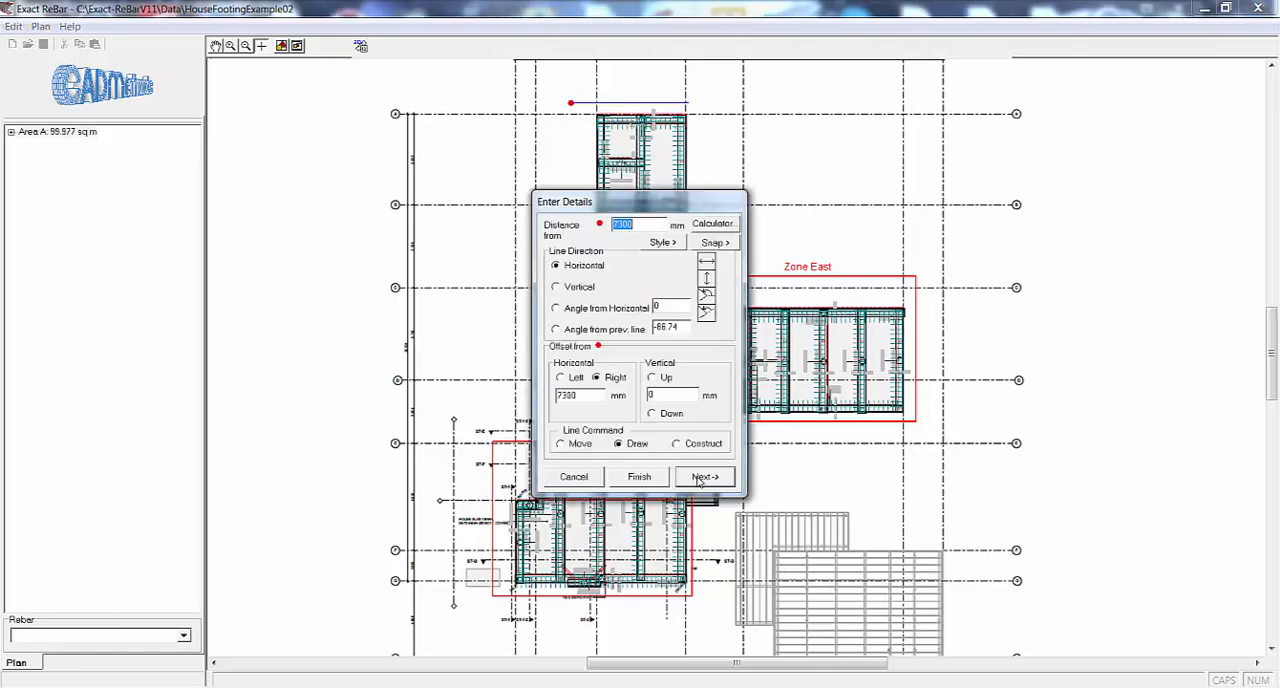
left_click(703, 477)
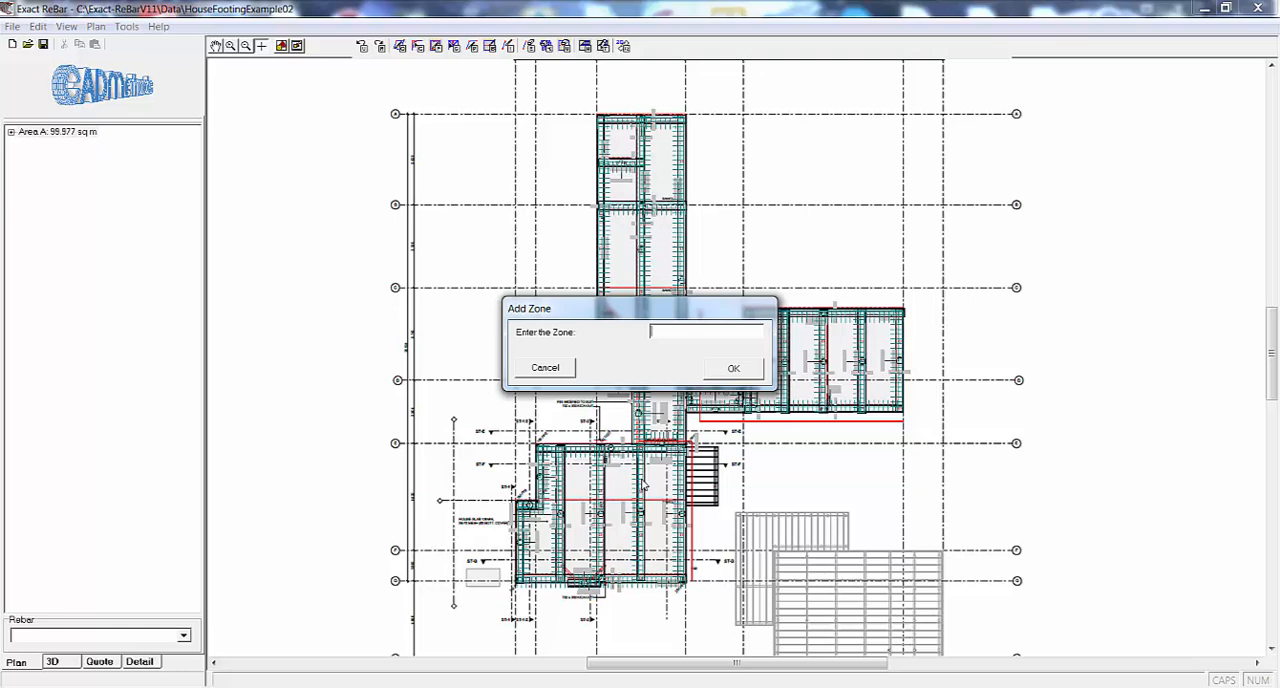
Step: Name the traced zone North and draw its outline on the plan
type("Nor")
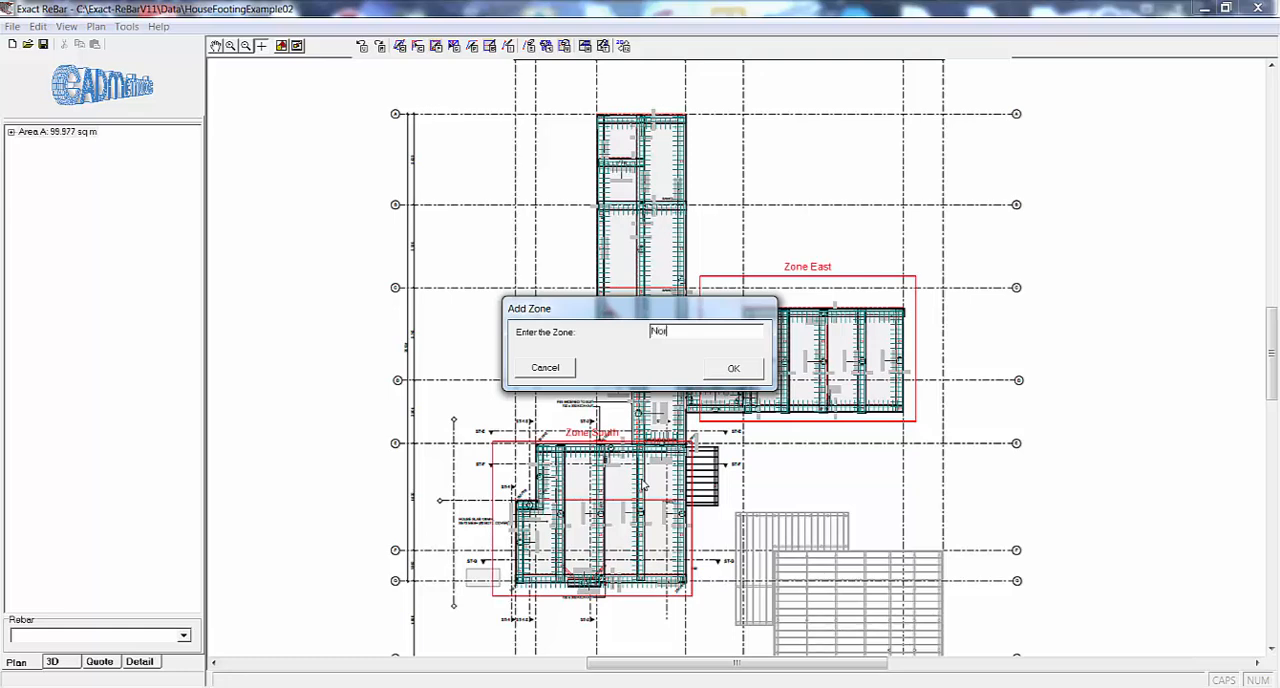
left_click(731, 368)
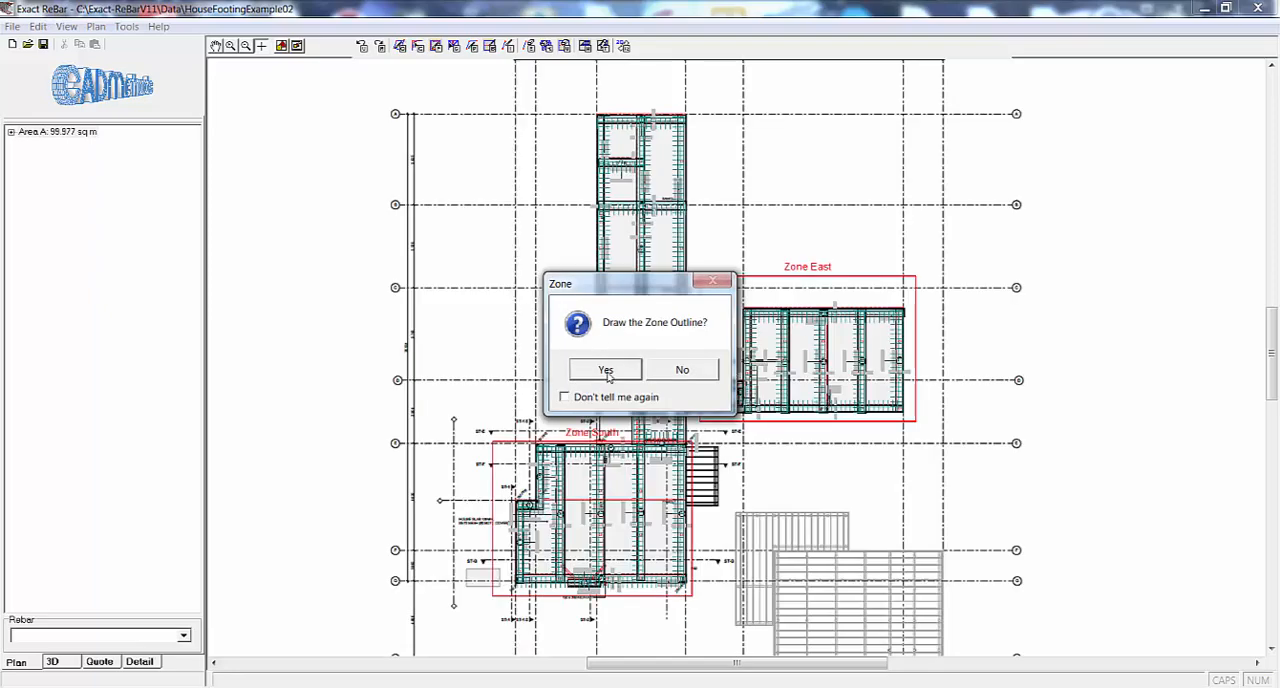
left_click(604, 369)
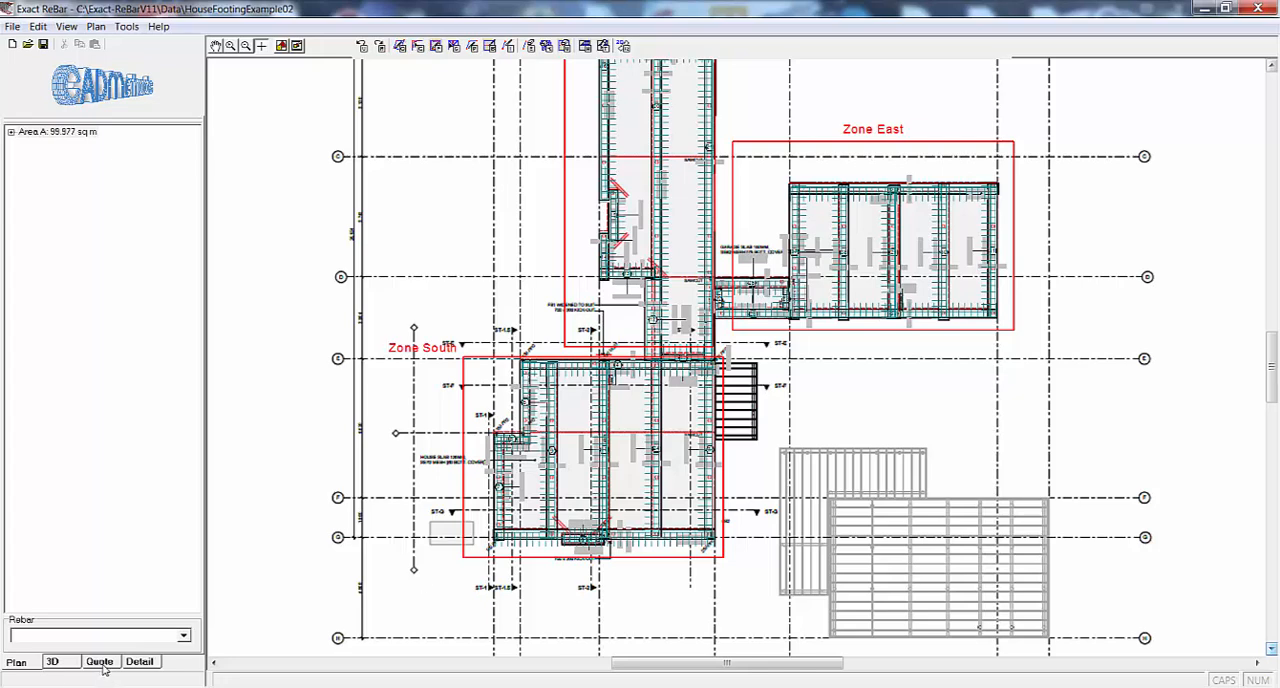
Step: Show the Zone Report quote and page through the East, South and North zone pages
left_click(99, 661)
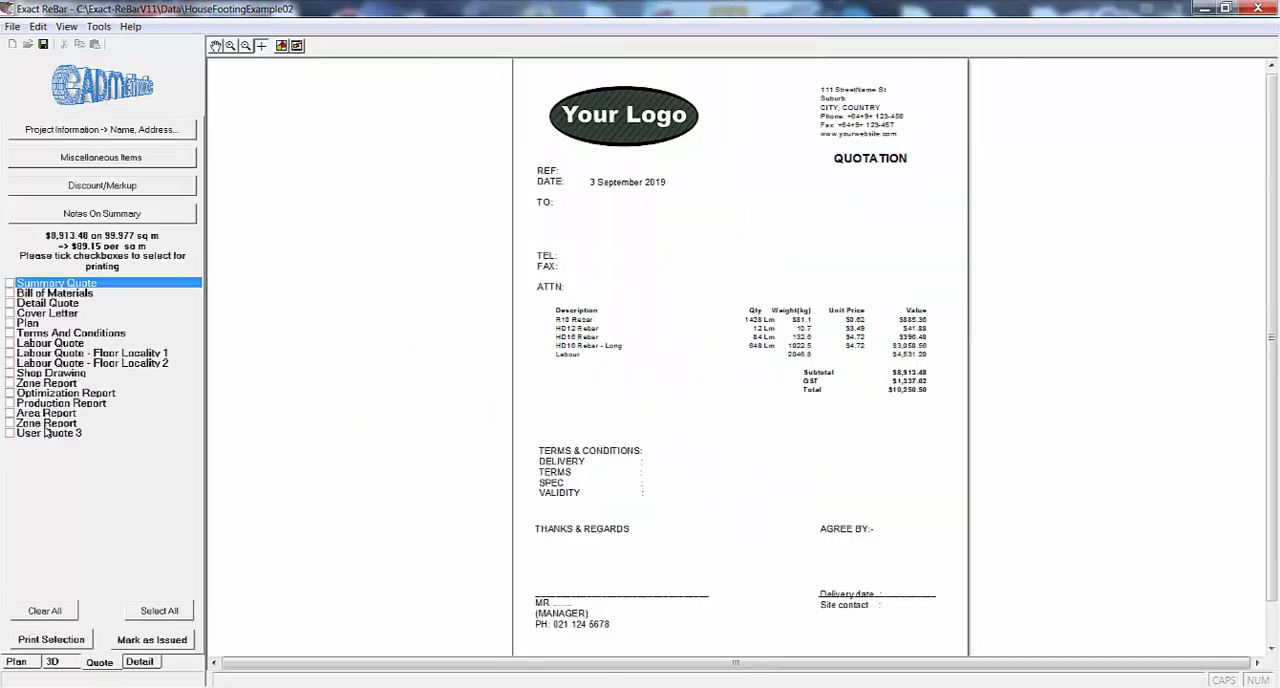
left_click(50, 420)
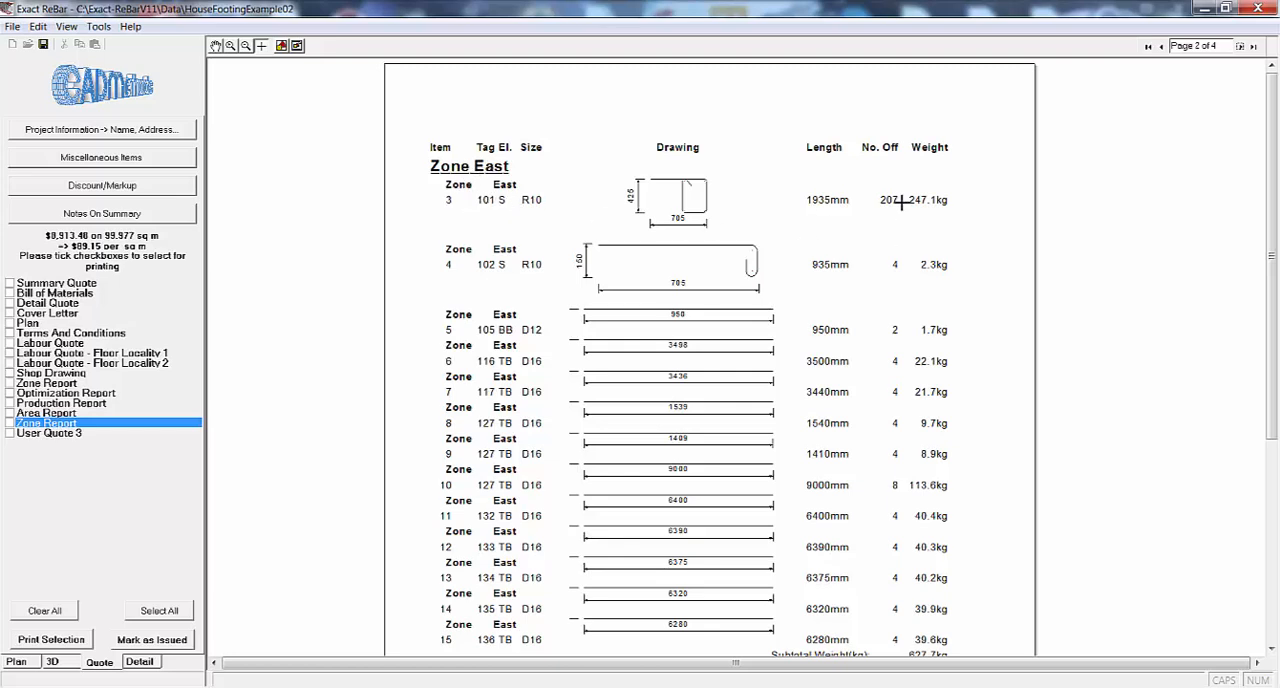
mouse_move(670, 448)
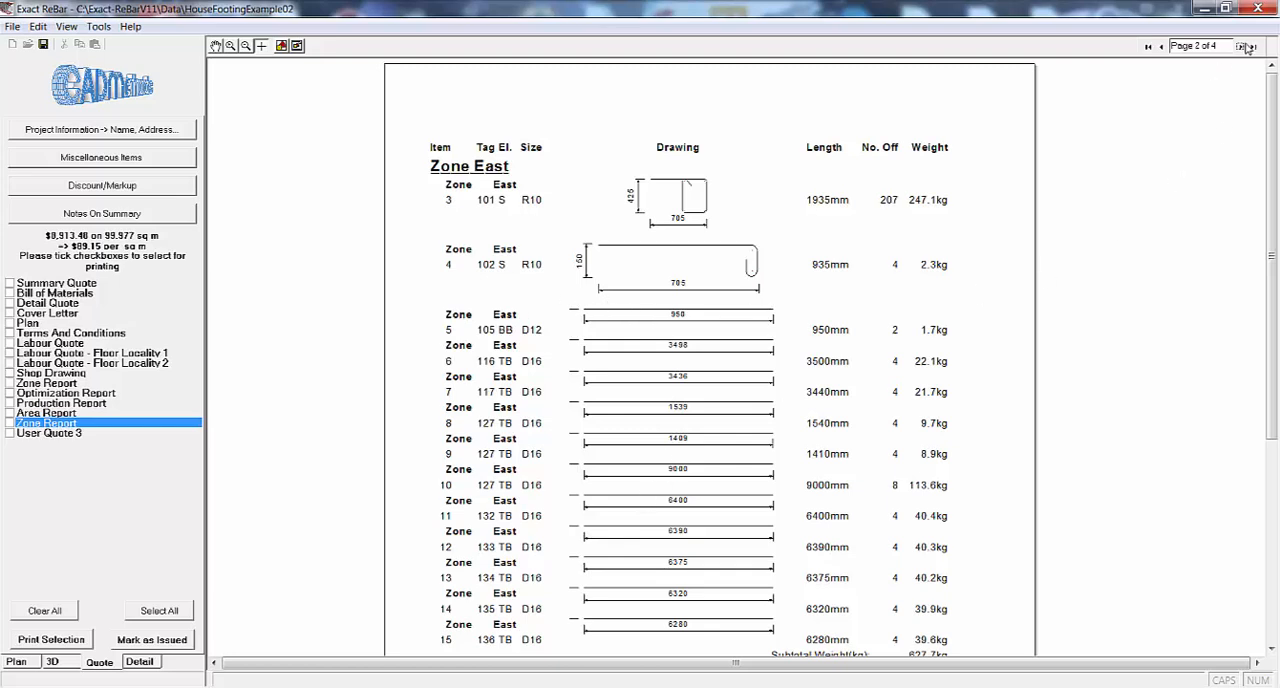
left_click(1245, 48)
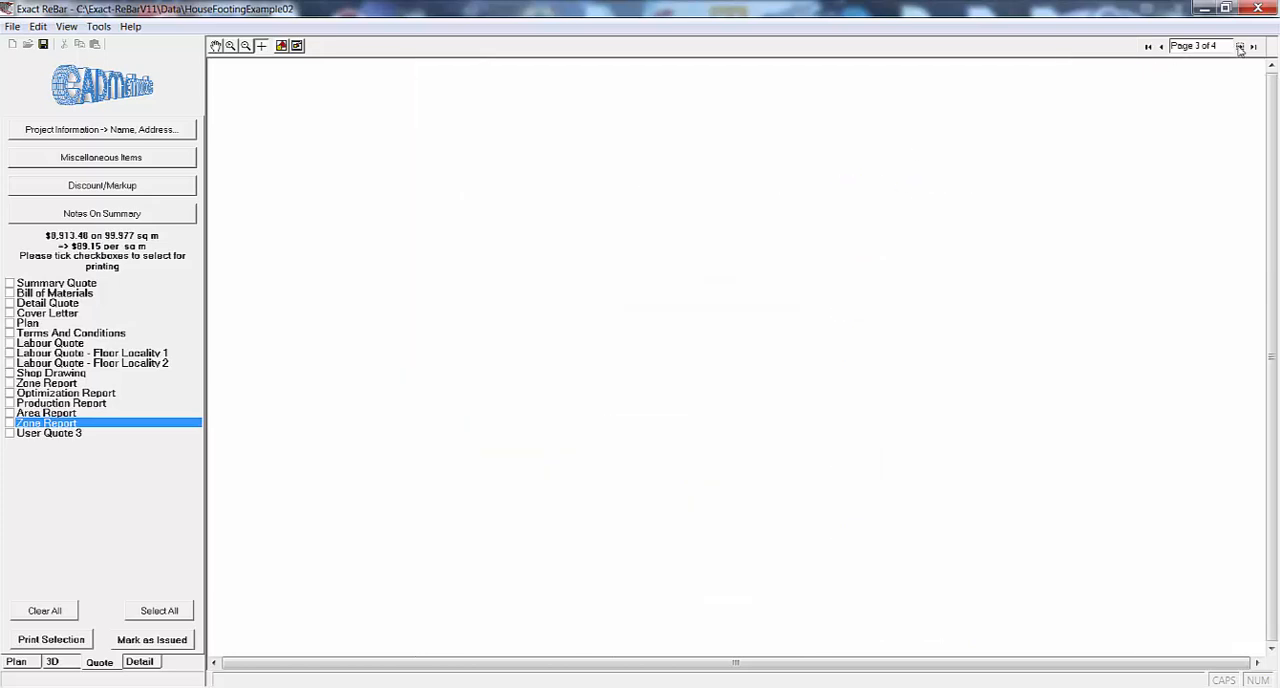
left_click(1241, 46)
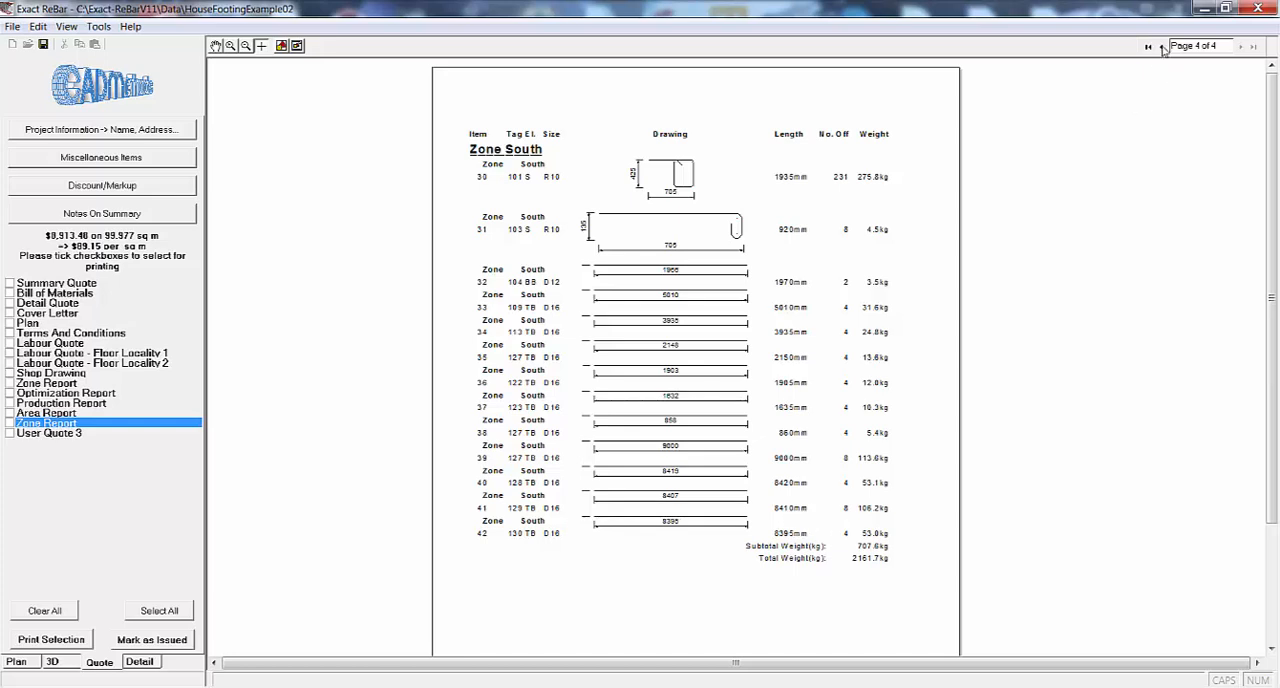
left_click(1159, 47)
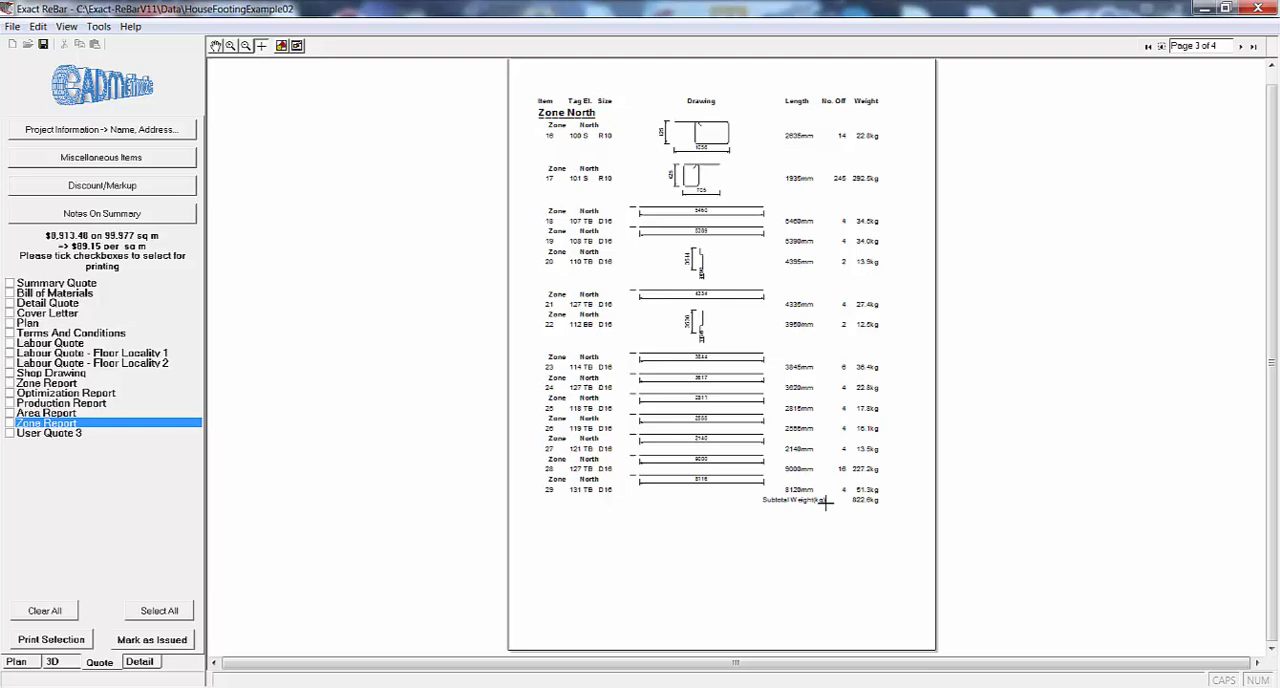
mouse_move(825, 525)
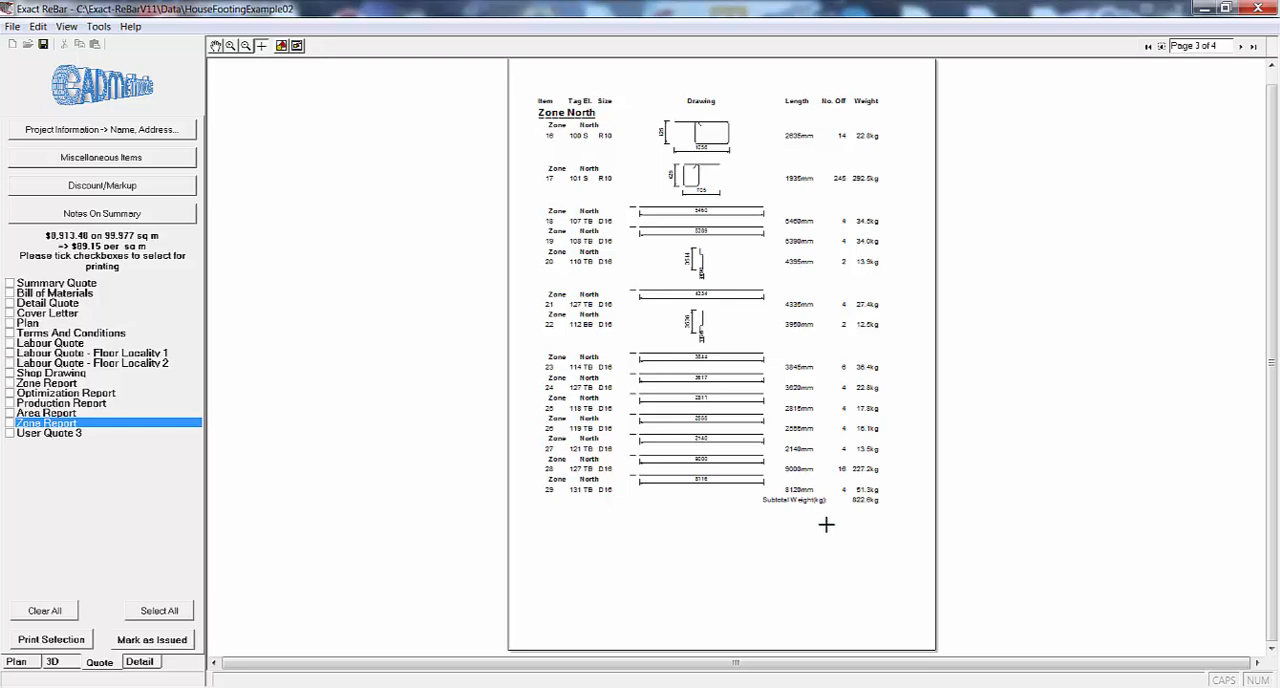
mouse_move(744, 452)
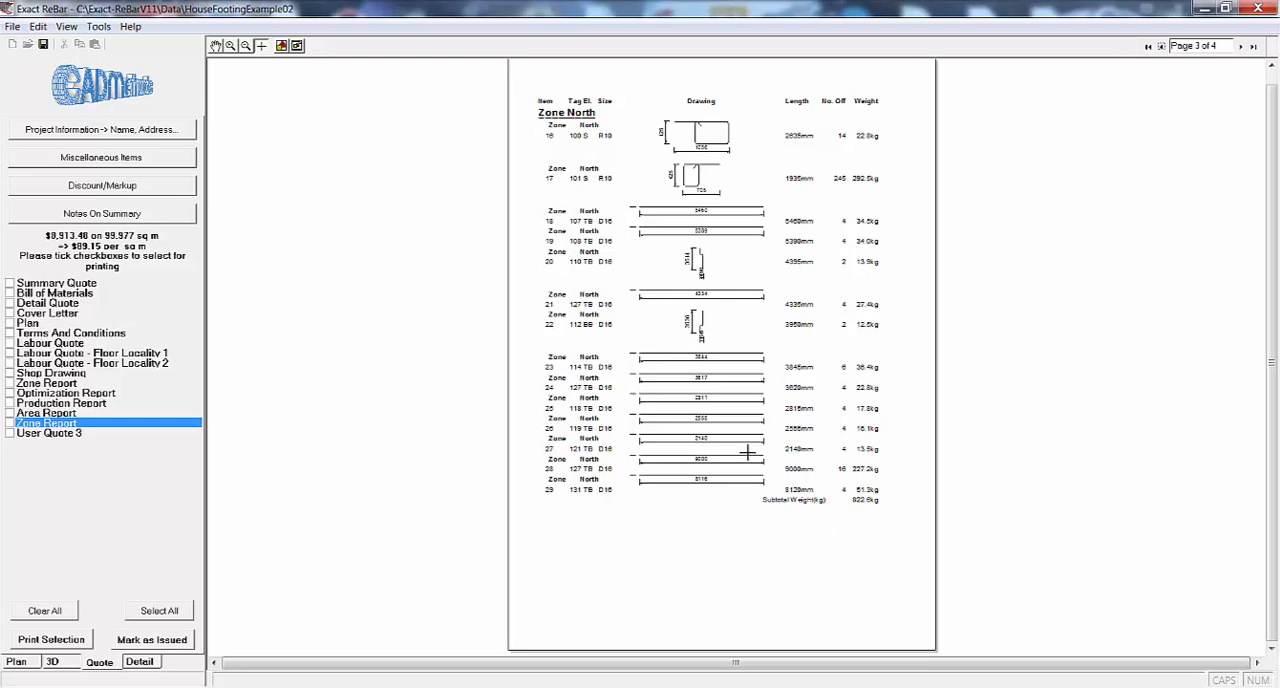